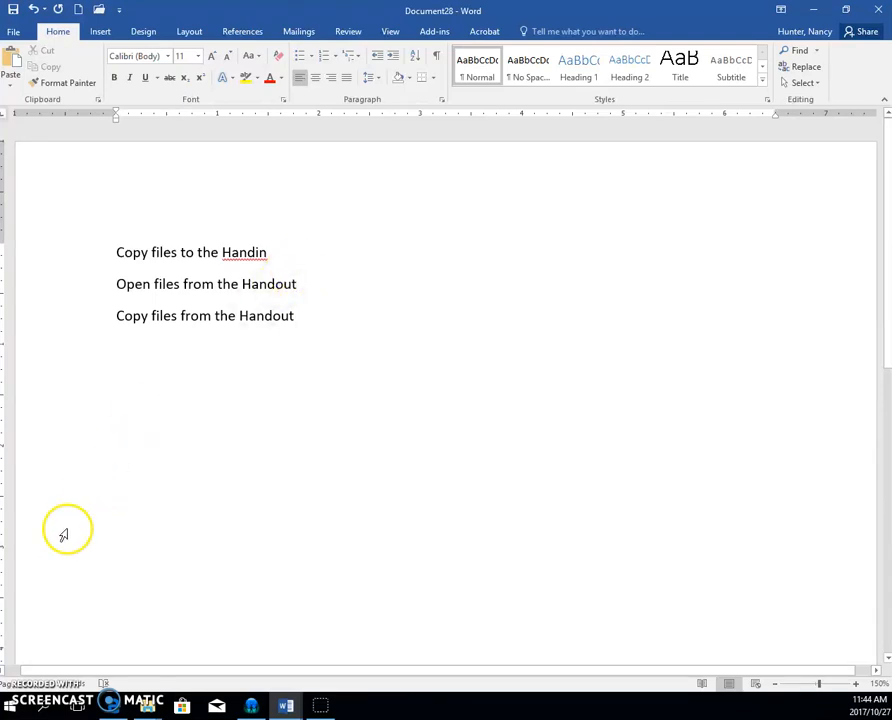
Launch File Explorer from Start and search the LLCStudents (P:) drive for 'di'.
click(10, 704)
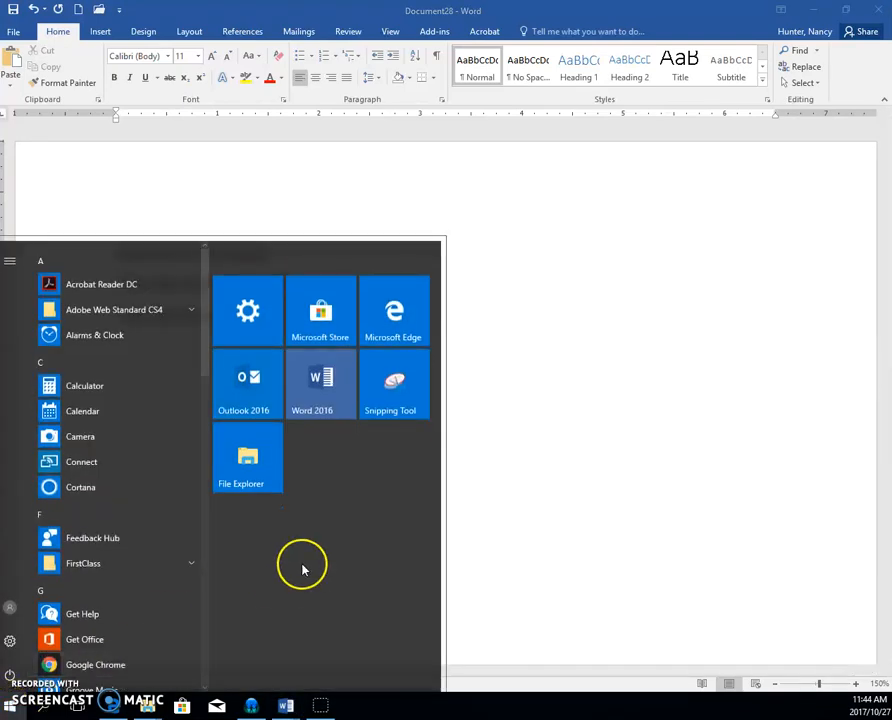
mouse_move(316, 468)
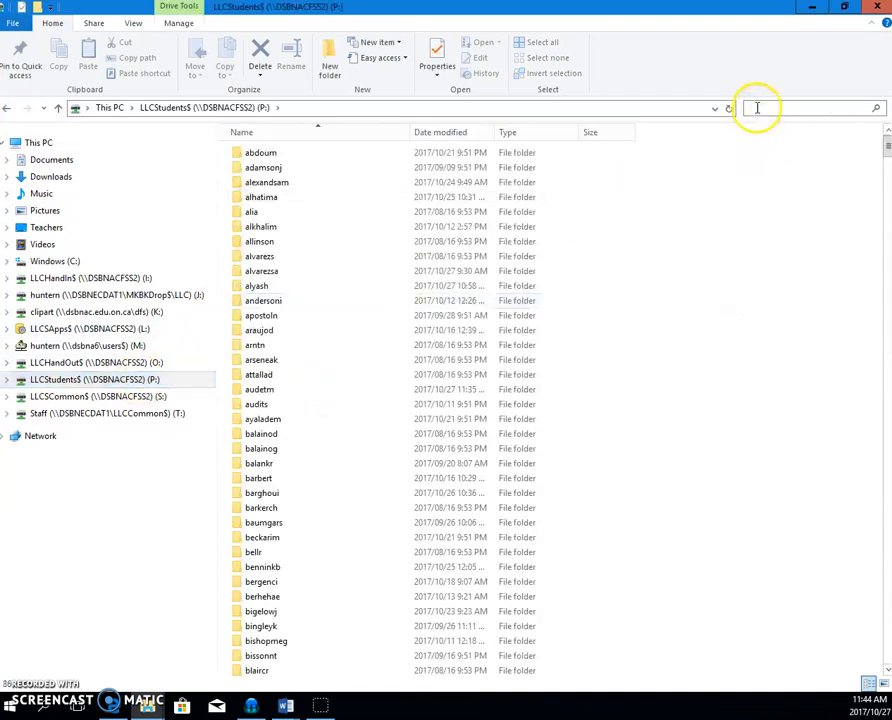
text(dittri)
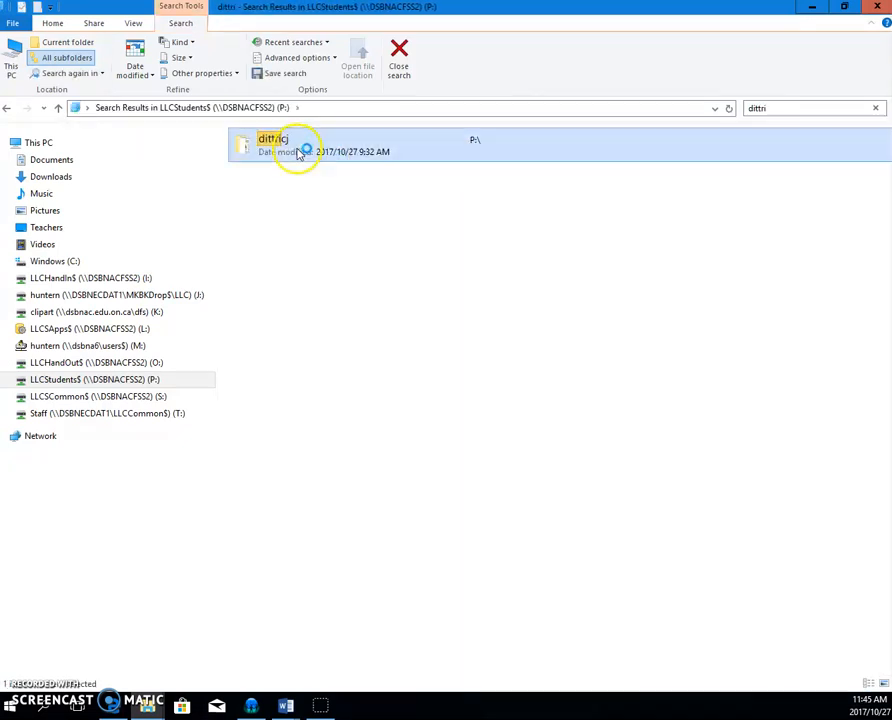
Enter the found student folder and copy its Halloween poster Word file.
double_click(272, 144)
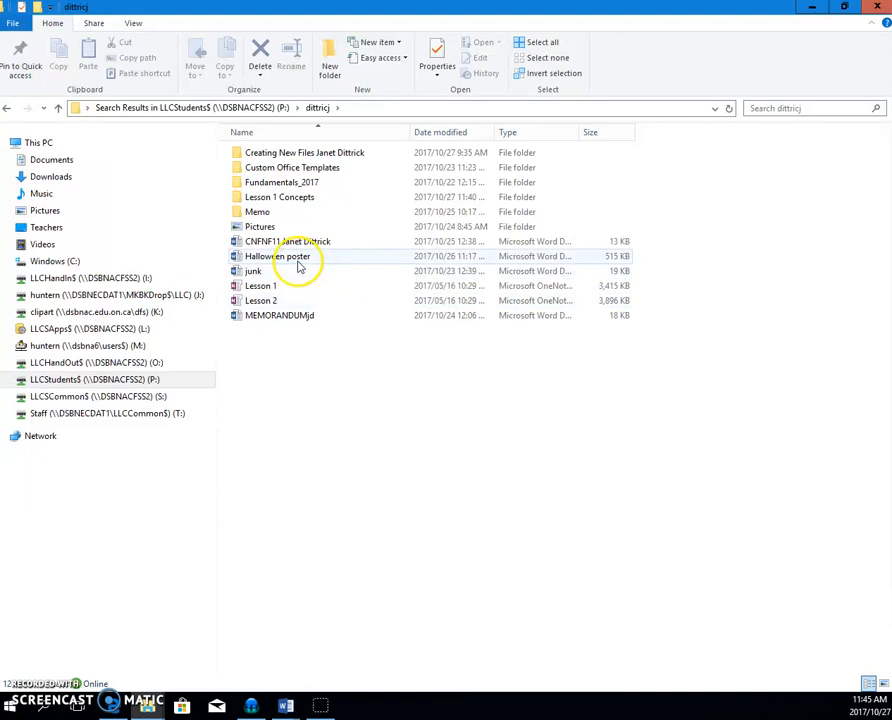
mouse_move(292, 262)
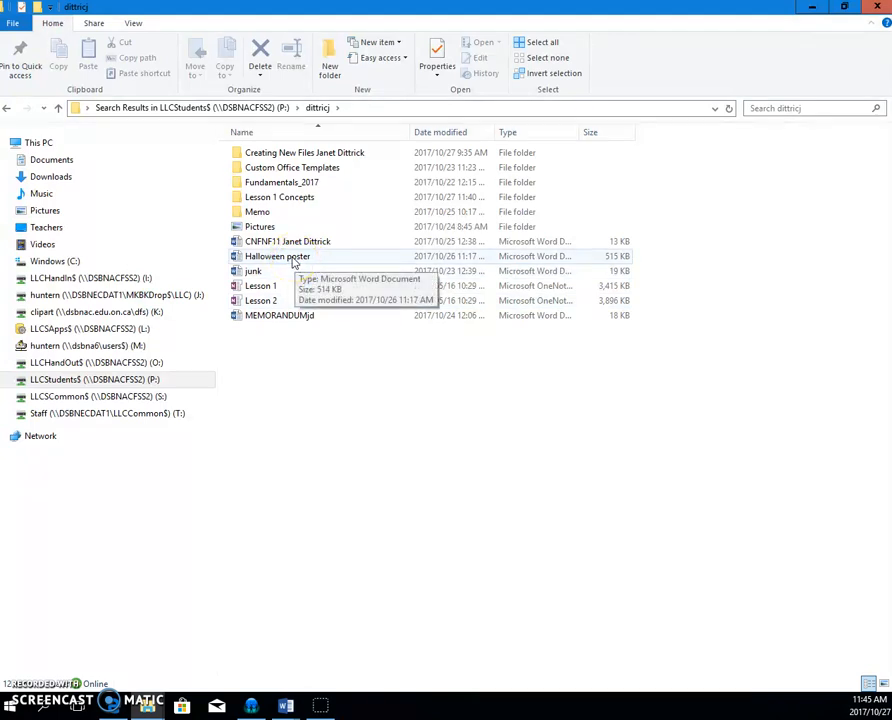
click(276, 256)
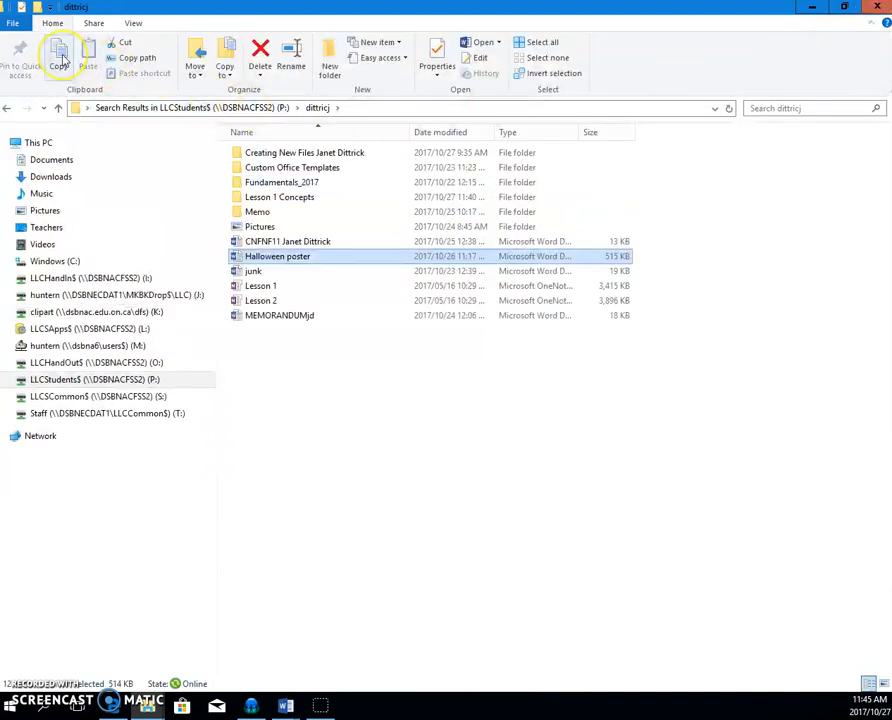
mouse_move(58, 56)
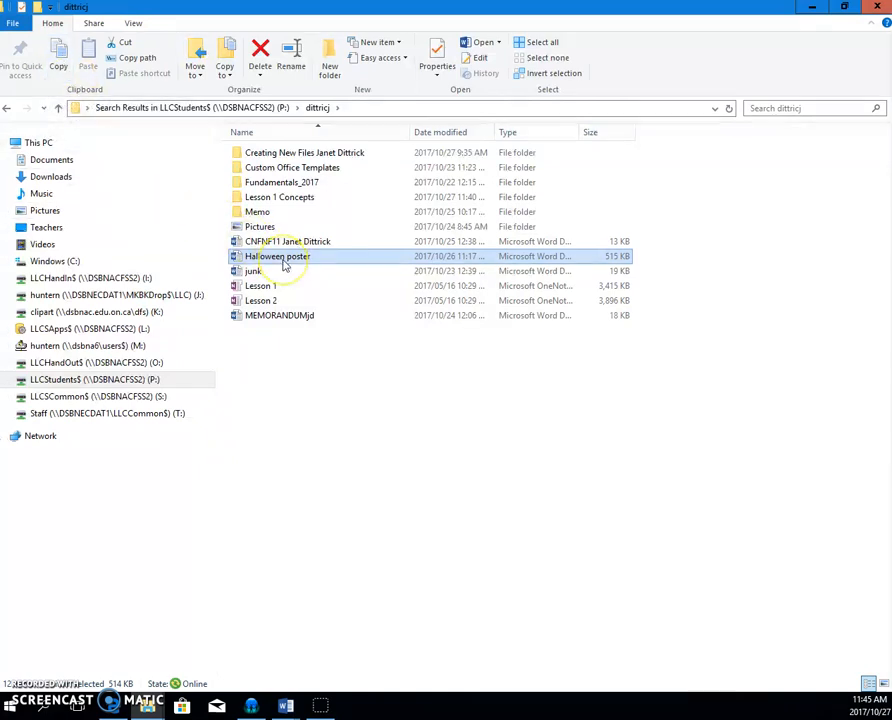
right_click(278, 256)
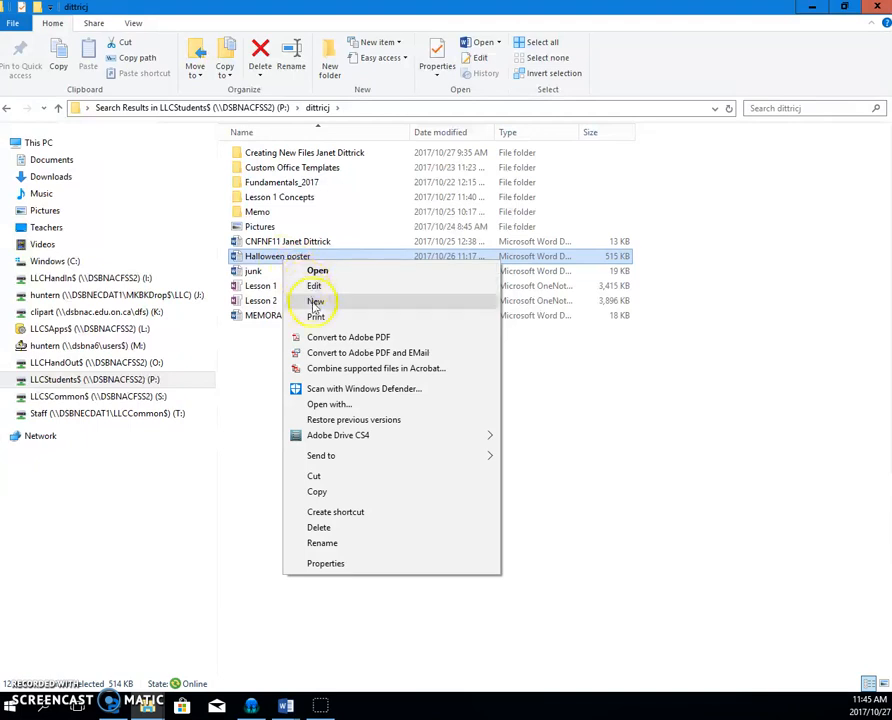
mouse_move(336, 496)
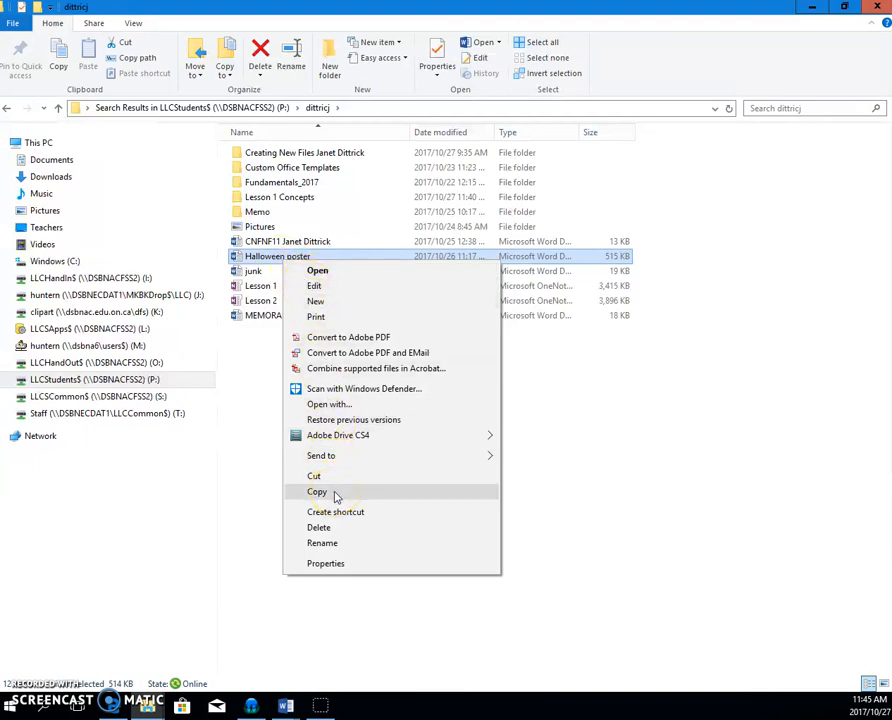
click(316, 492)
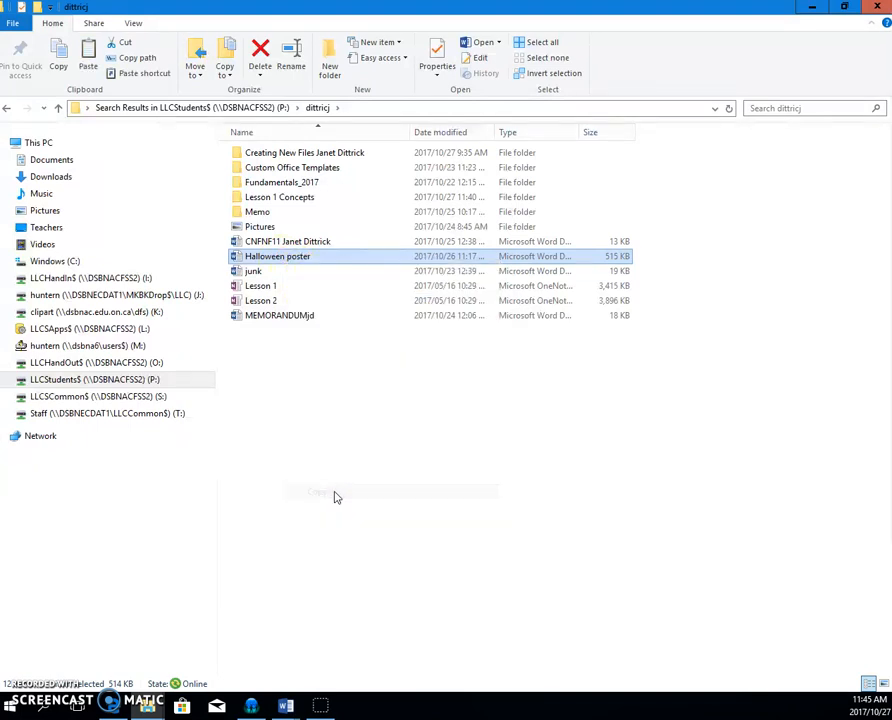
mouse_move(296, 264)
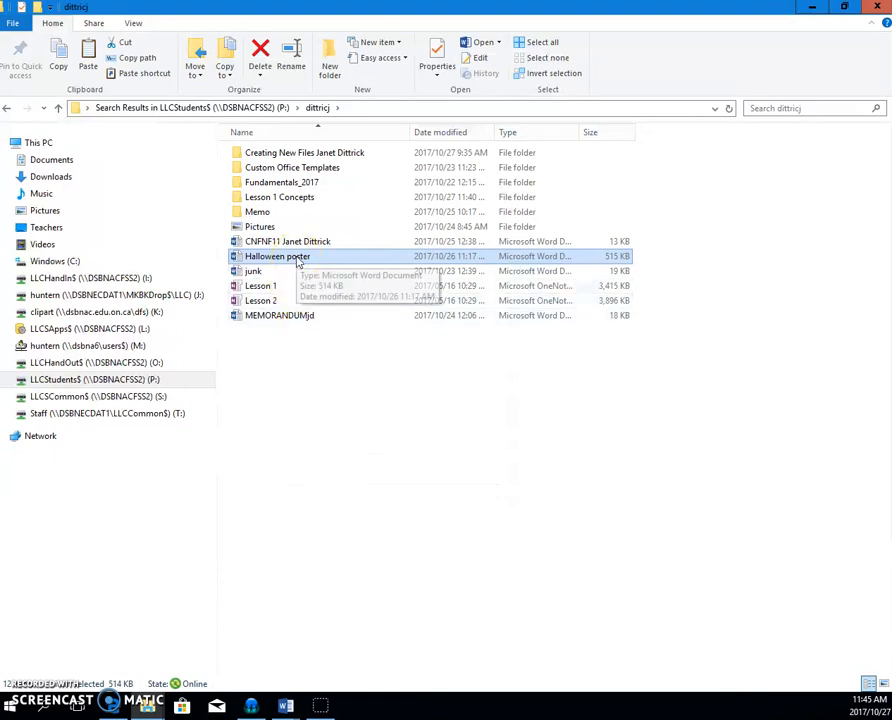
mouse_move(276, 256)
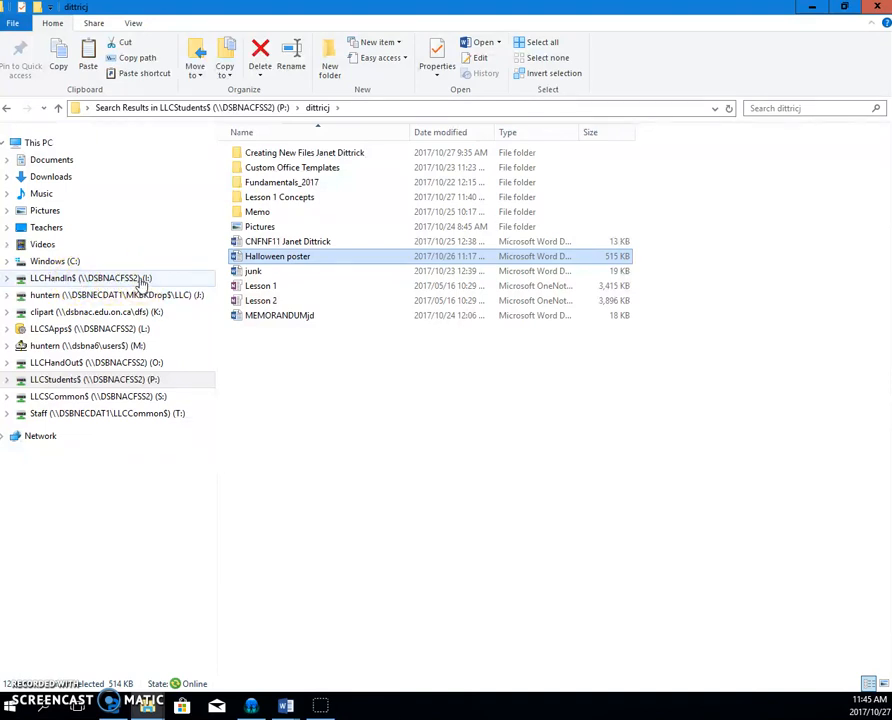
Browse LLCHandinS (L:) and enter the 01 Fun Computers Fundamentals folder.
click(90, 278)
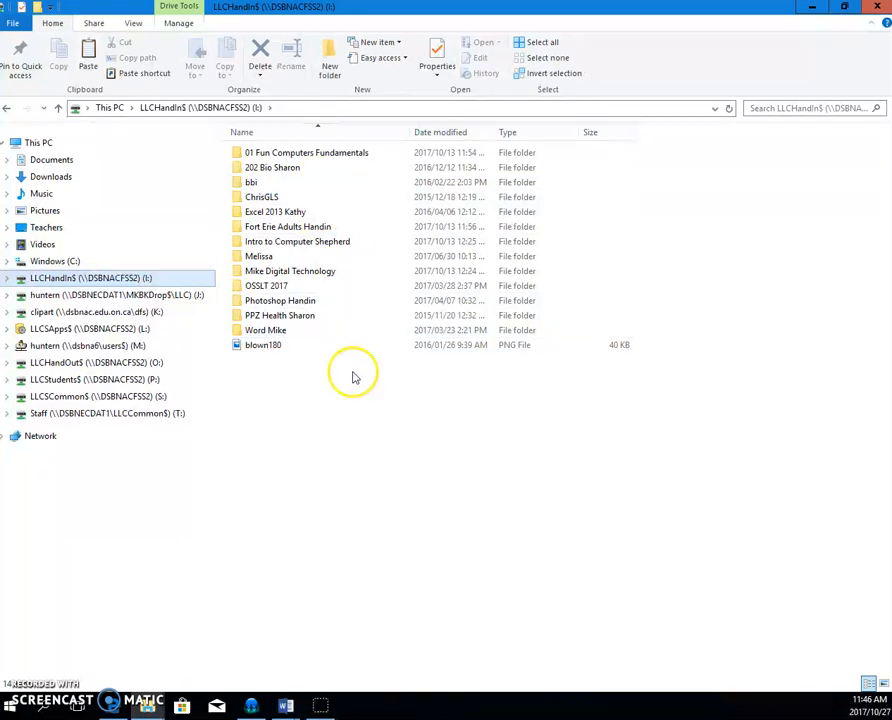
mouse_move(348, 392)
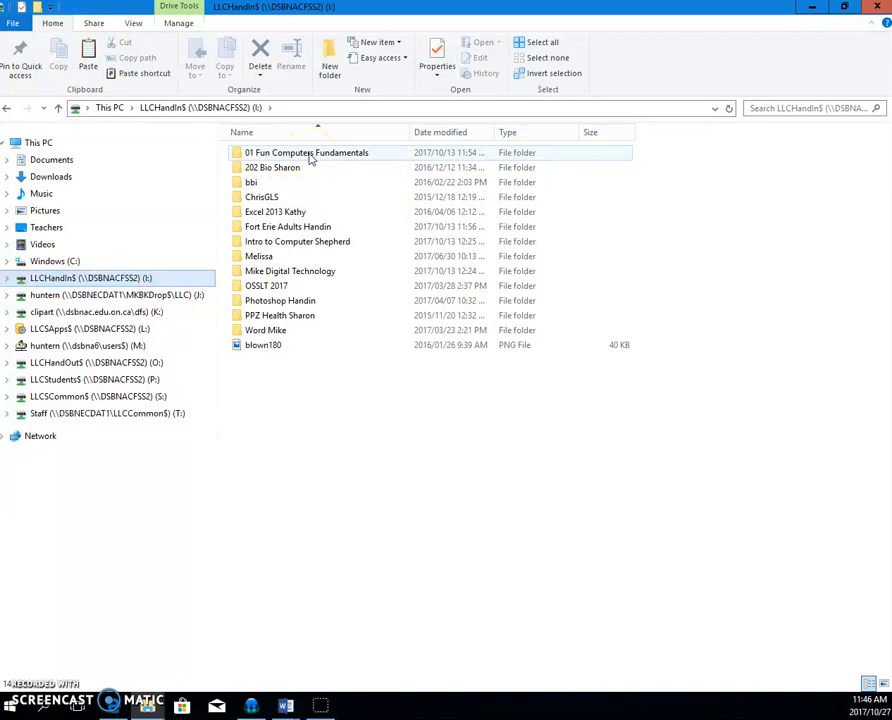
mouse_move(308, 152)
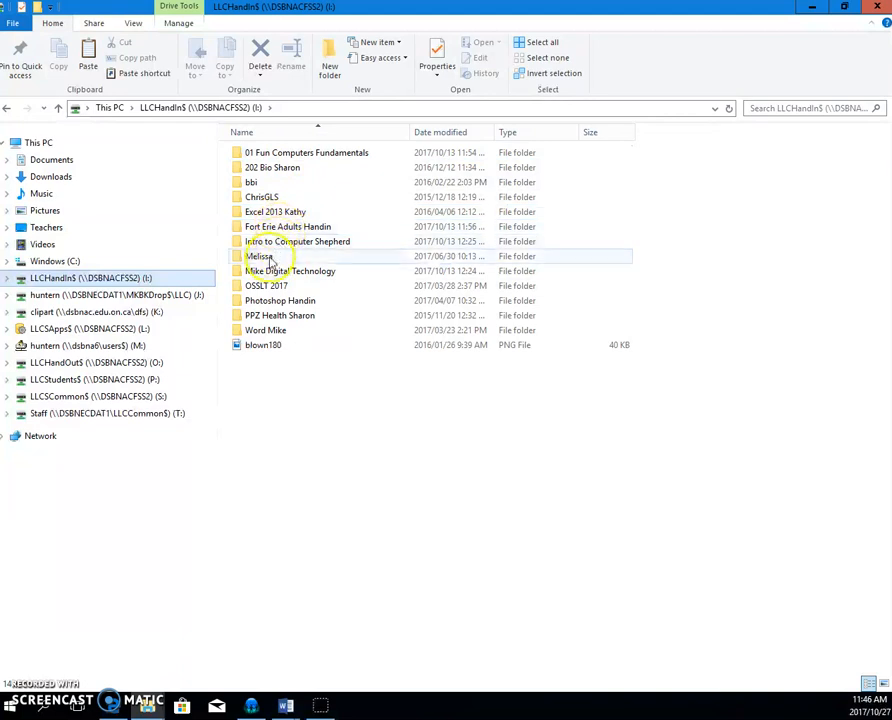
mouse_move(264, 258)
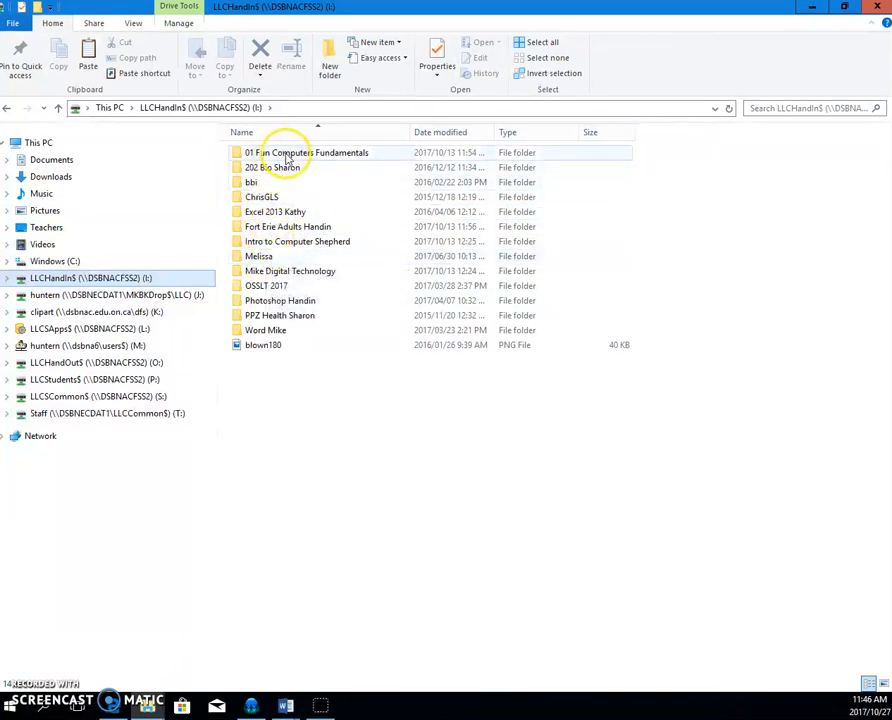
click(304, 152)
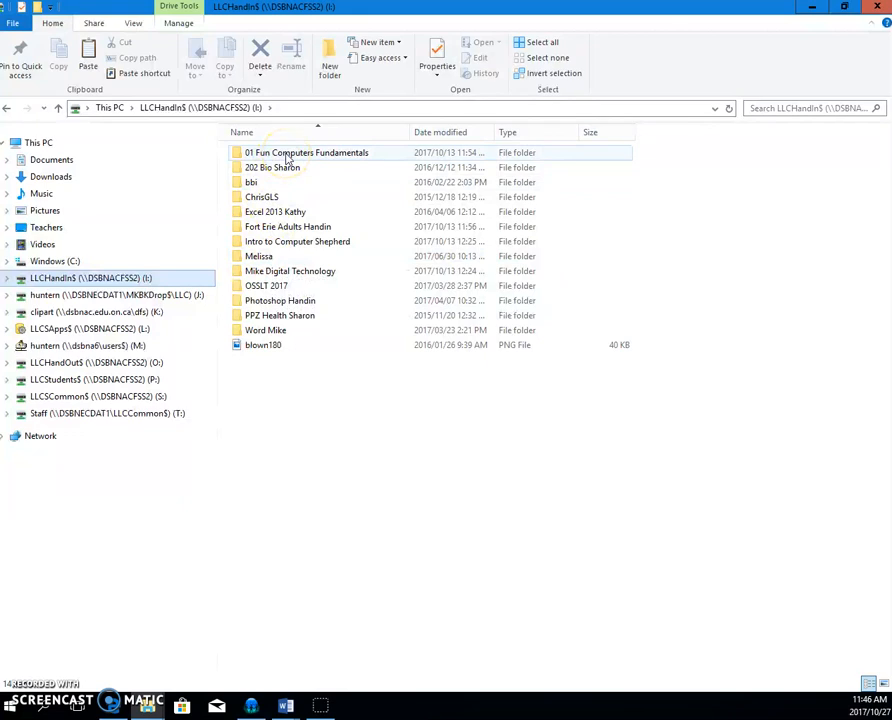
double_click(306, 152)
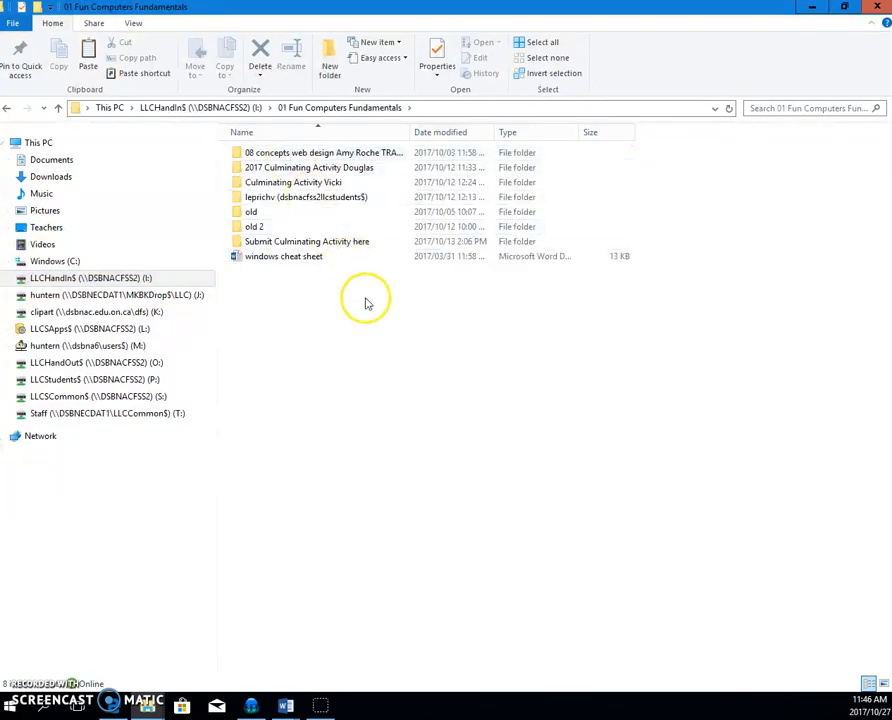
mouse_move(324, 336)
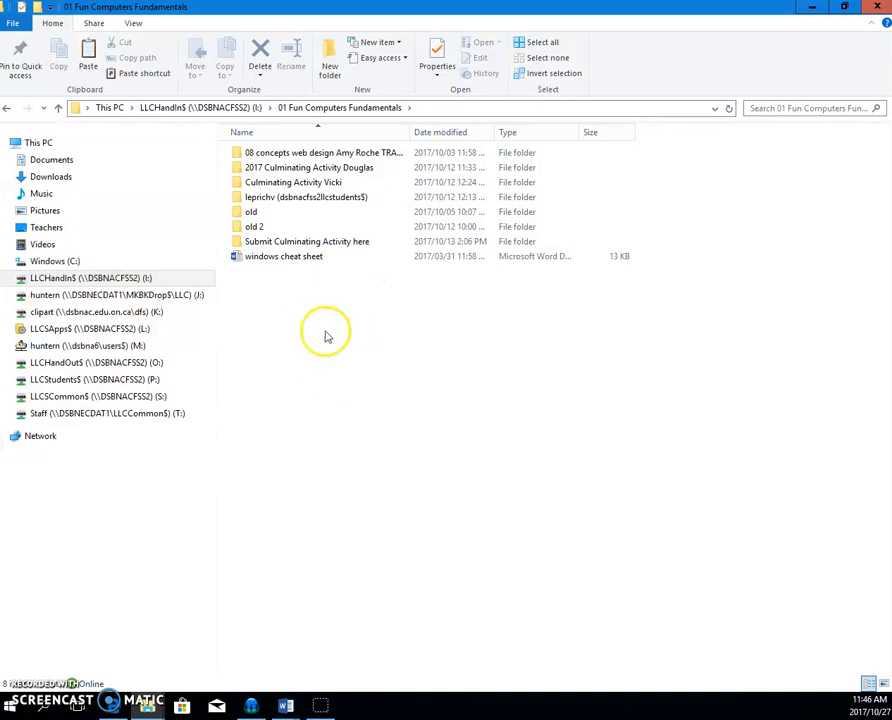
mouse_move(290, 318)
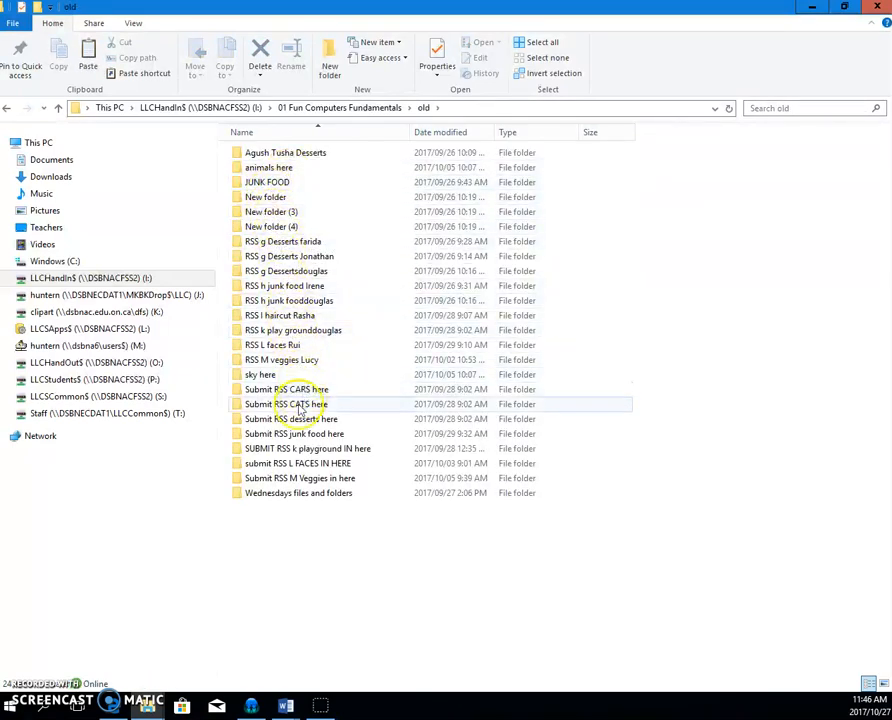
click(290, 420)
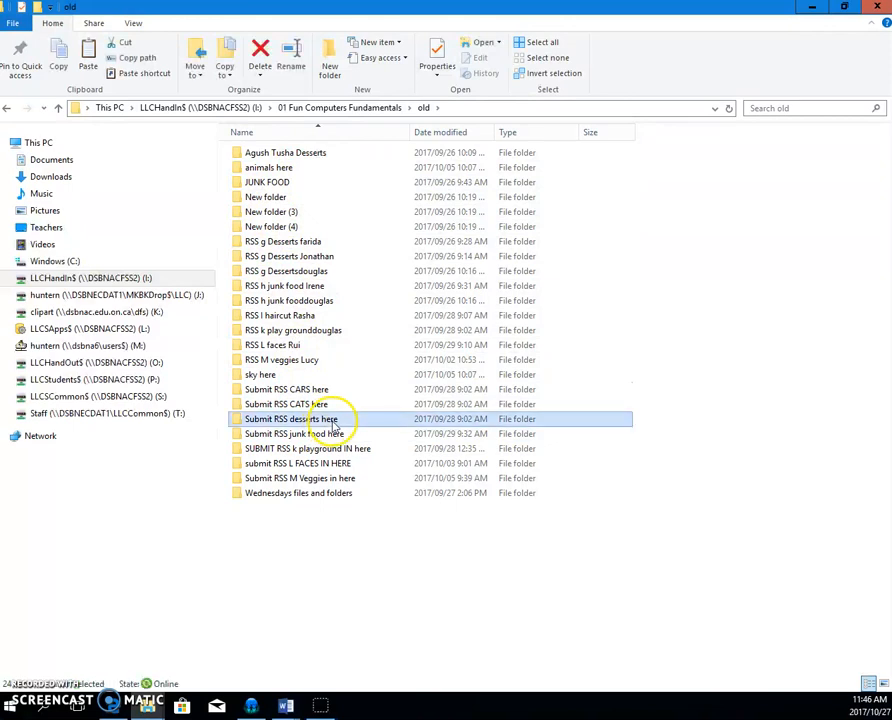
double_click(290, 418)
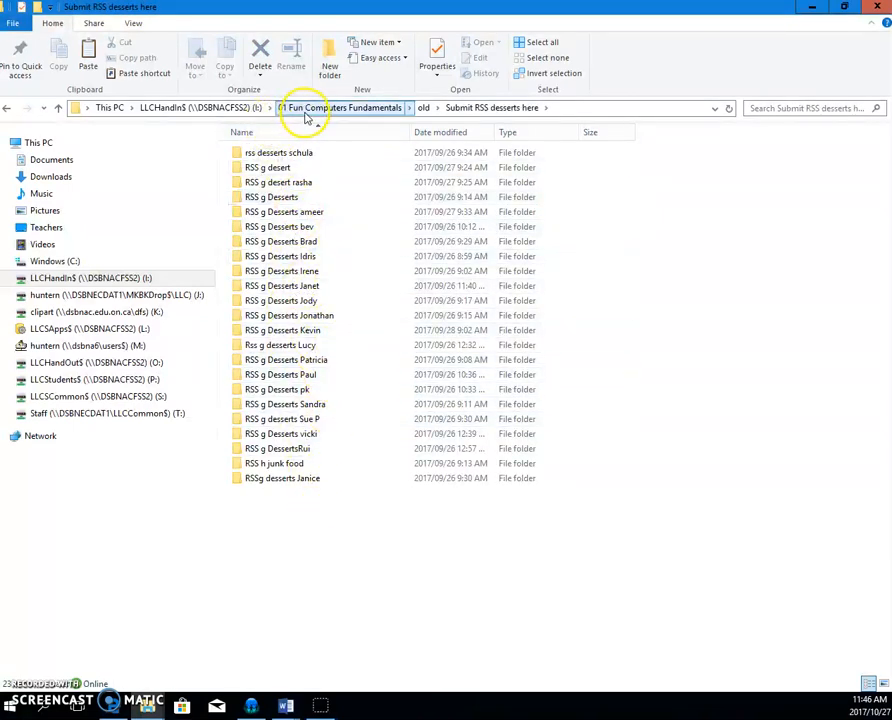
click(304, 108)
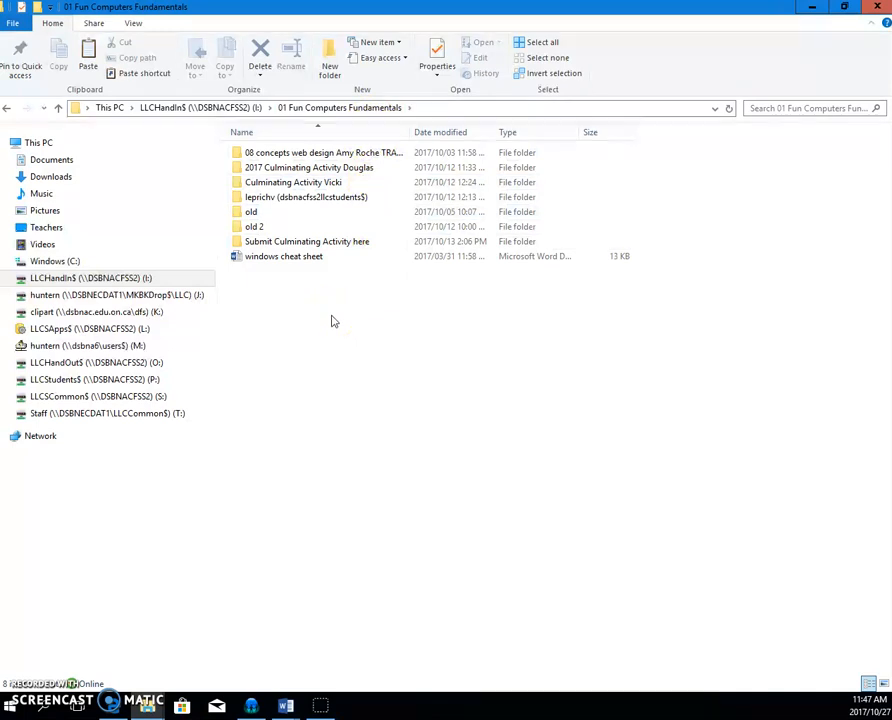
Paste the Halloween poster into 01 Fun Computers Fundamentals and select the new copy.
click(88, 50)
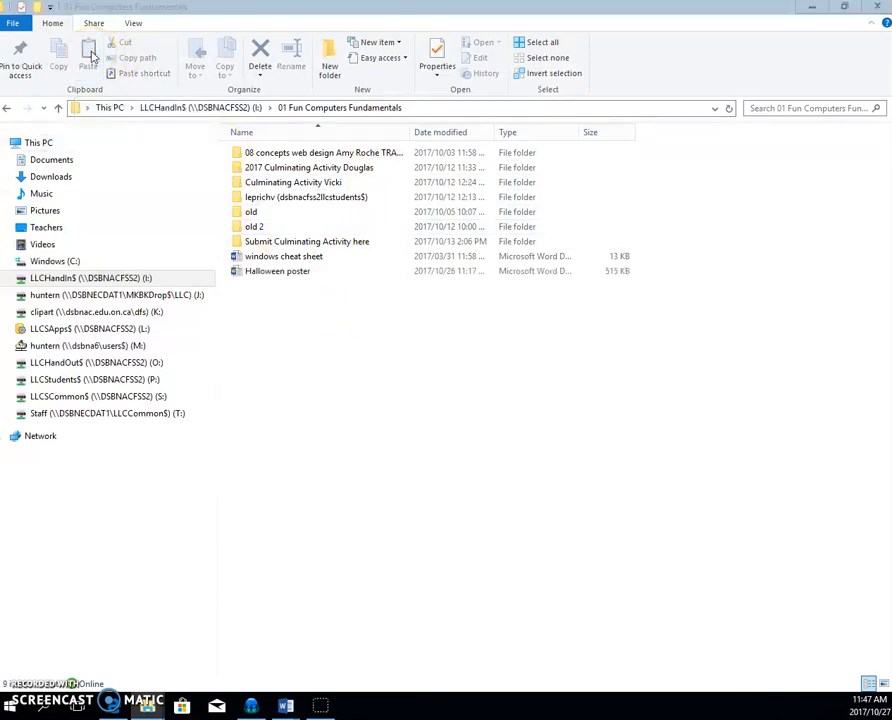
click(284, 256)
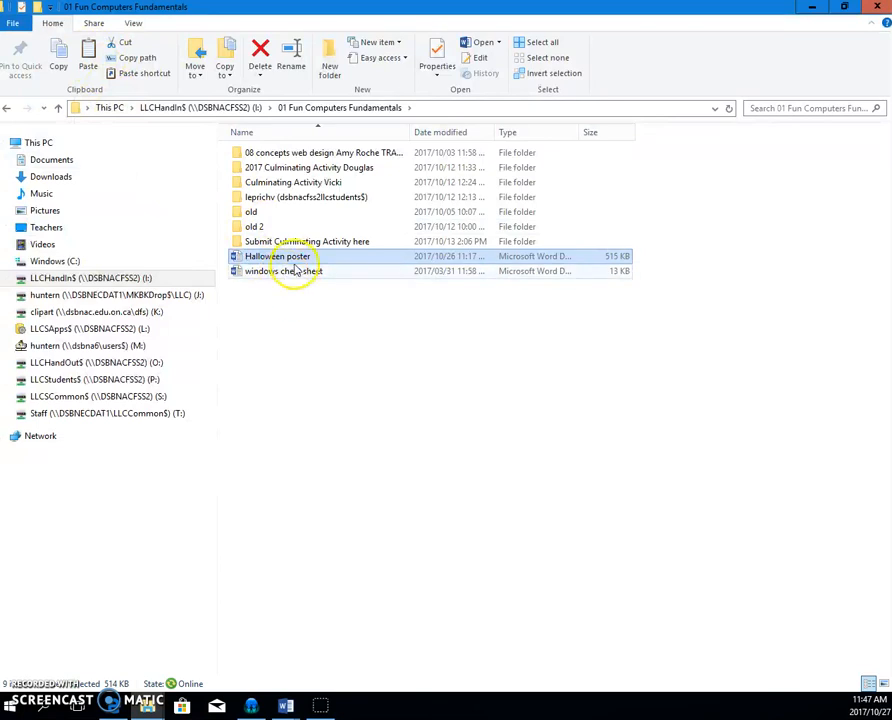
mouse_move(276, 256)
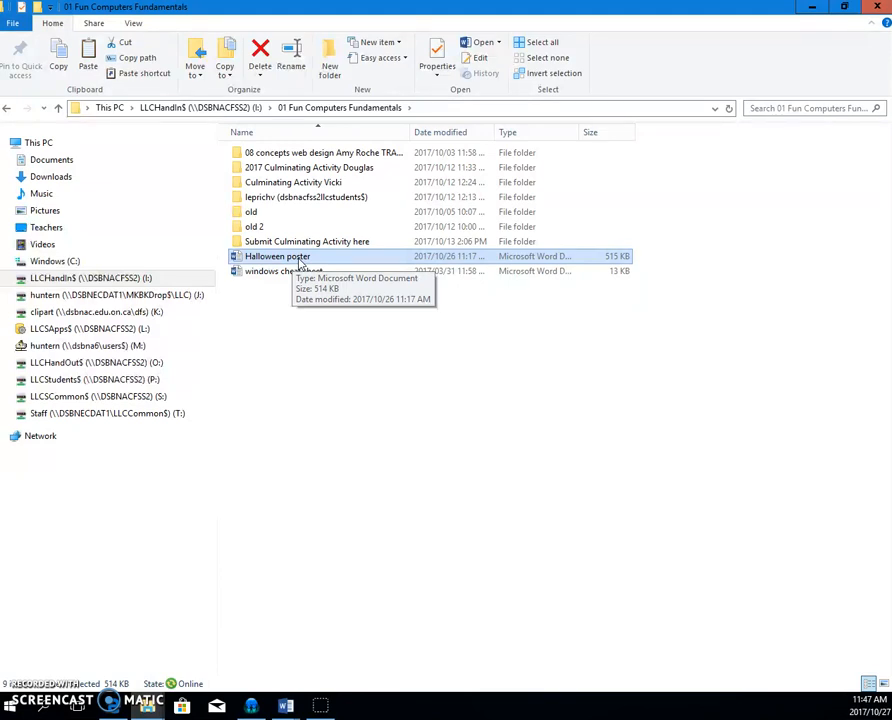
mouse_move(296, 264)
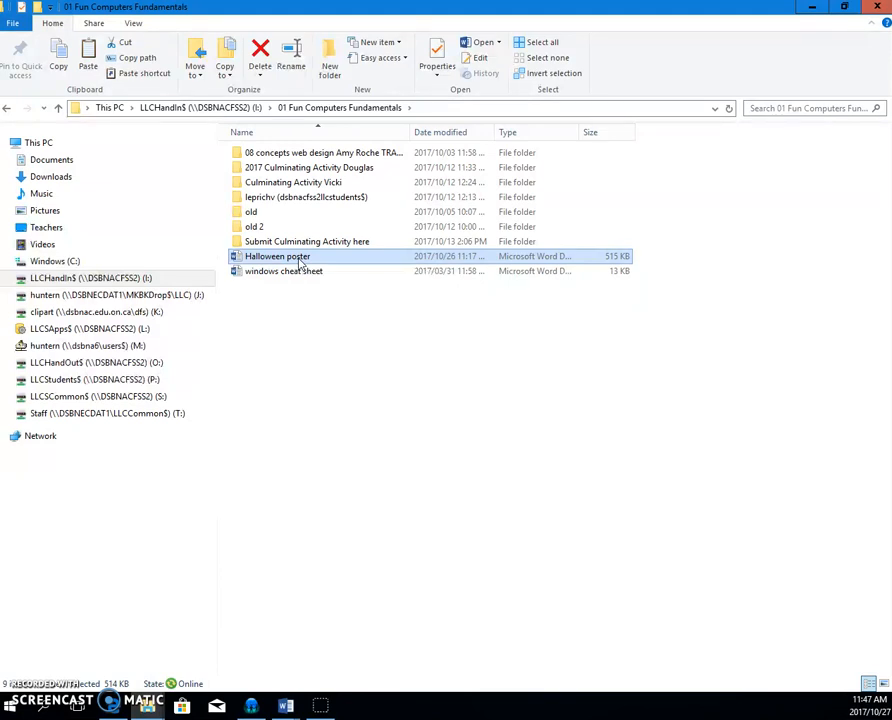